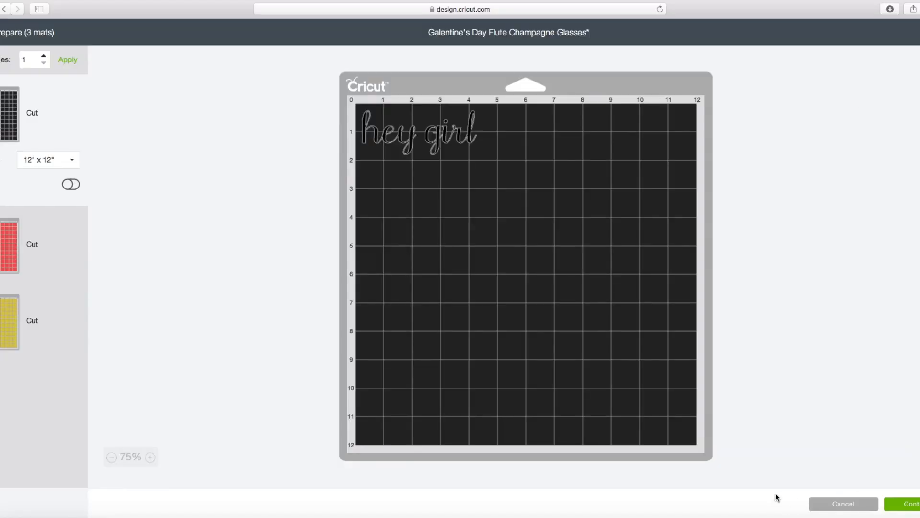
Cancel the three-mat cut preview and return to the design canvas.
click(842, 503)
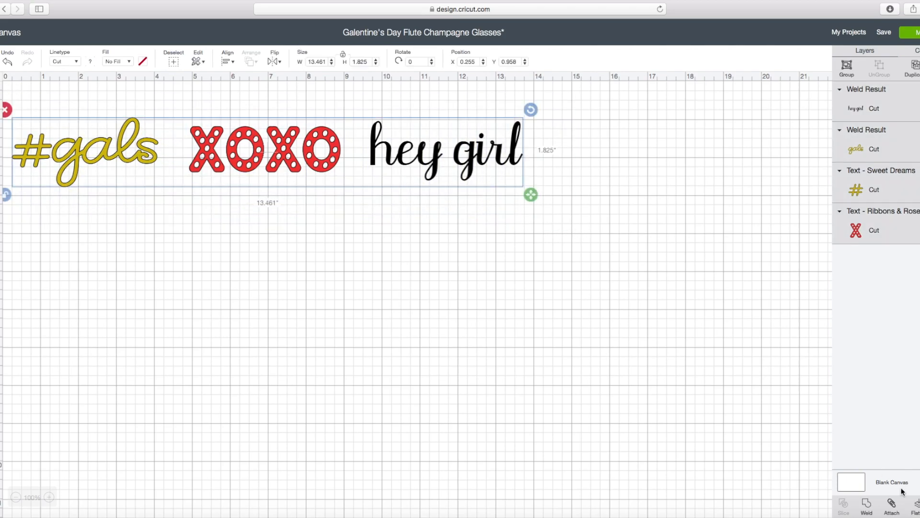
Attach the three selected designs so #gals, XOXO and hey girl share one red color.
click(890, 506)
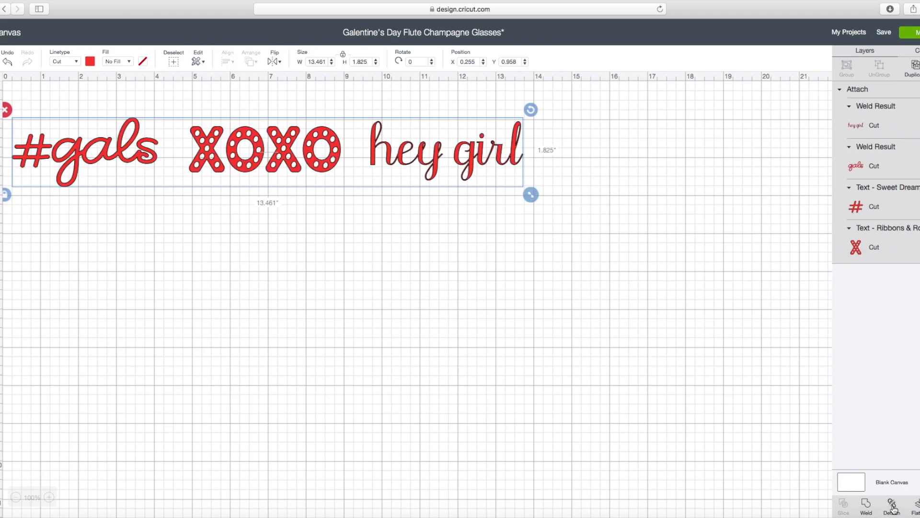
mouse_move(698, 507)
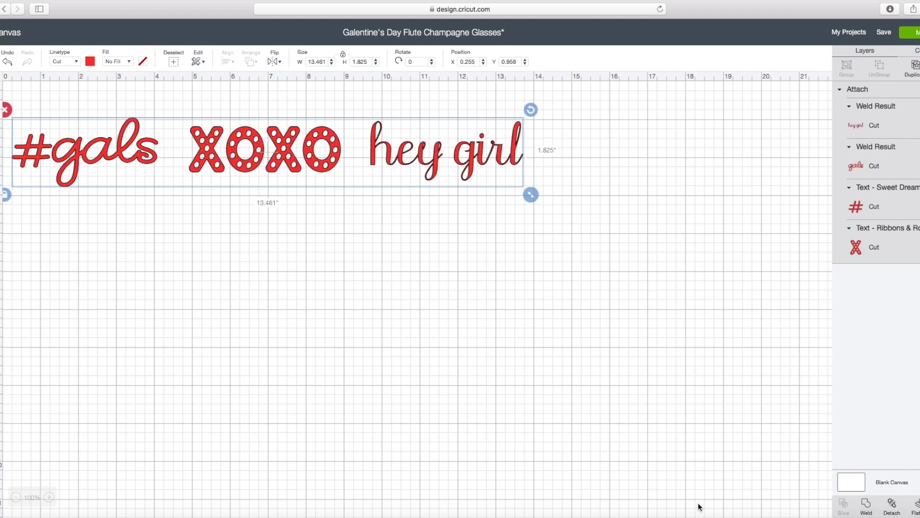
click(194, 106)
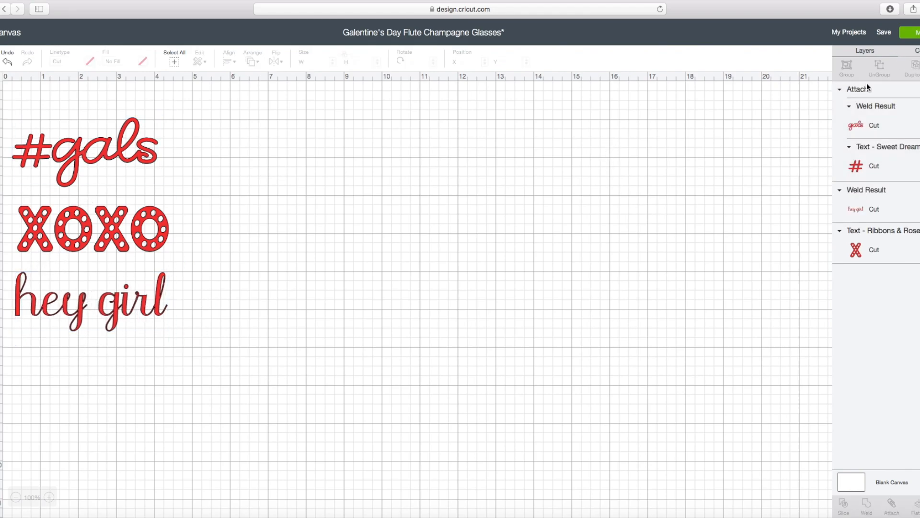
Send the stacked designs to the cut preview with Make It, yielding one red mat.
click(914, 33)
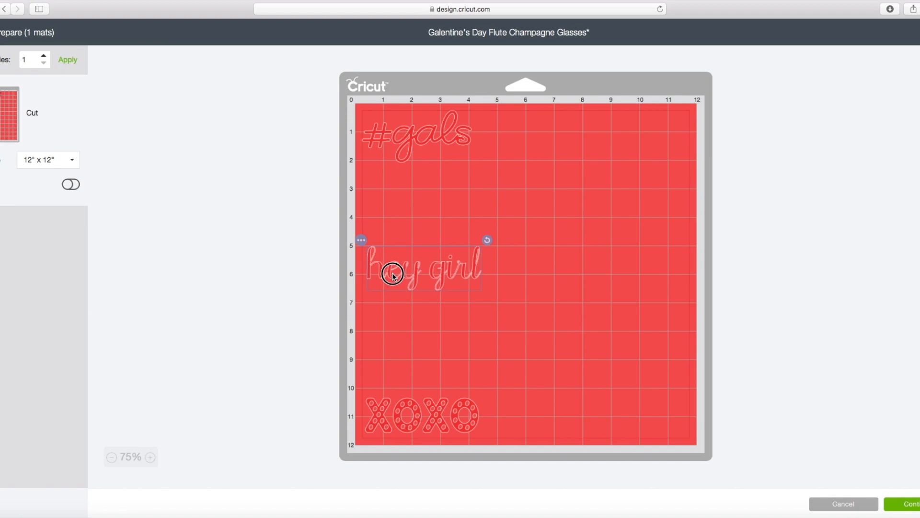
mouse_move(581, 221)
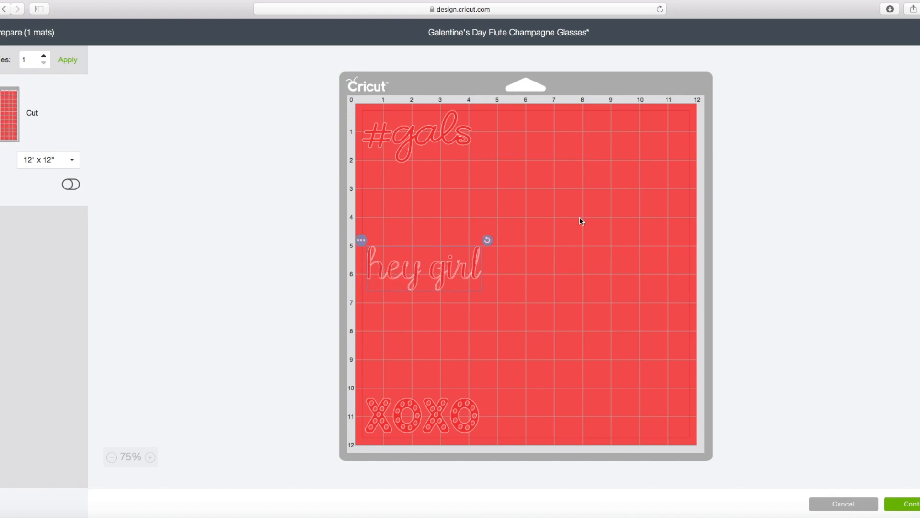
Position hey girl between #gals and XOXO on the single red 12x12 mat.
click(570, 181)
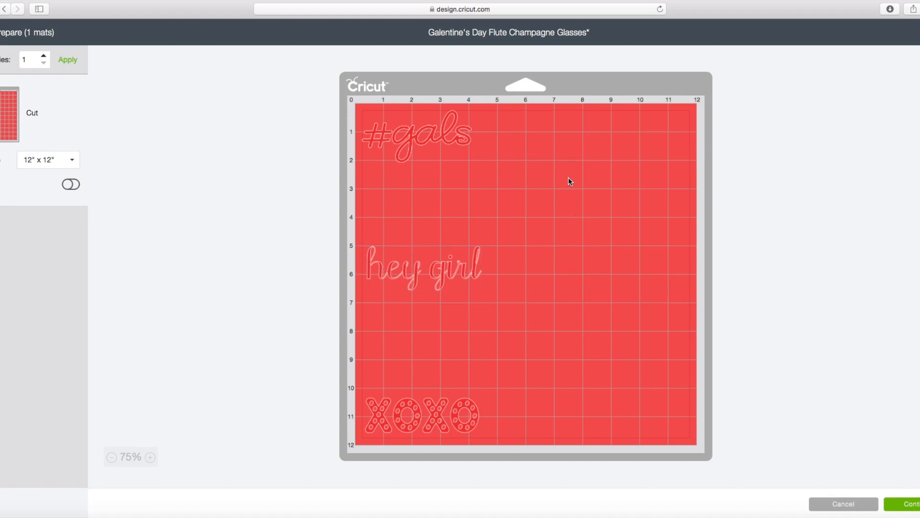